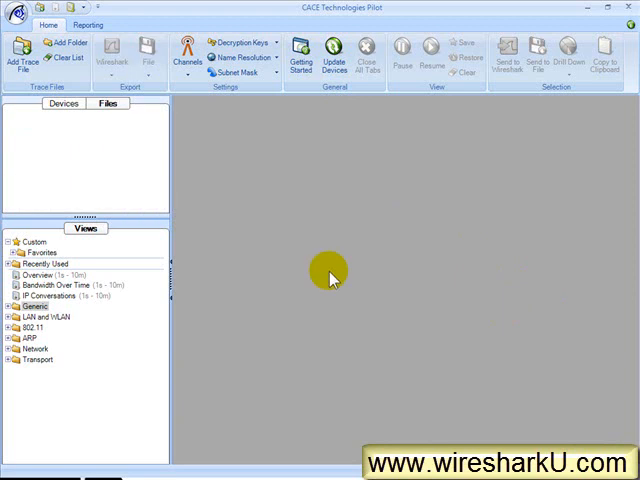
pyautogui.moveTo(480, 372)
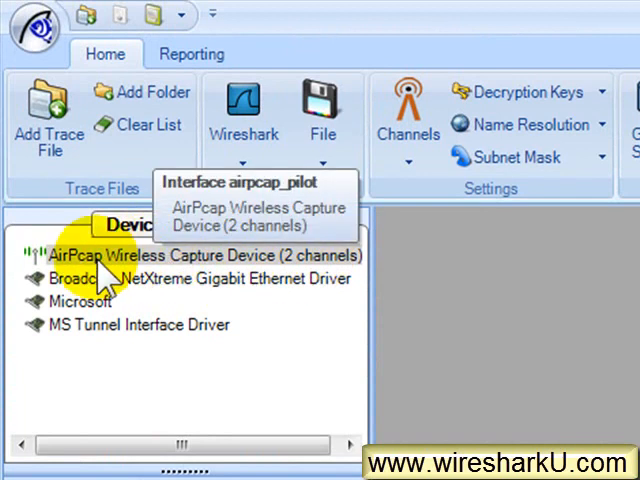
pyautogui.moveTo(284, 270)
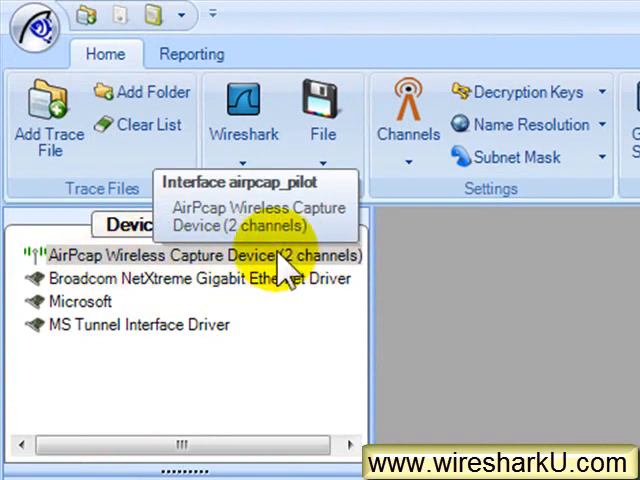
# Add the E:\traces - training folder so its pcap files appear in the Files list.
pyautogui.click(196, 278)
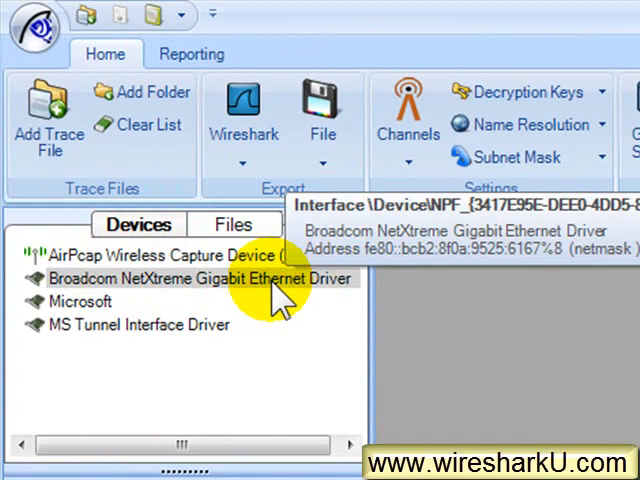
pyautogui.click(236, 224)
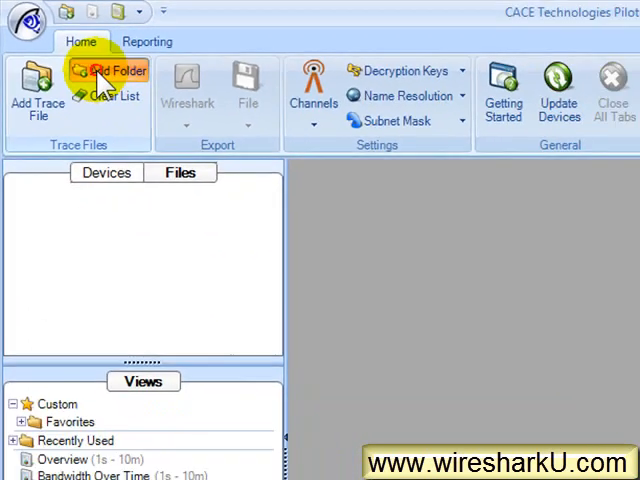
pyautogui.click(108, 72)
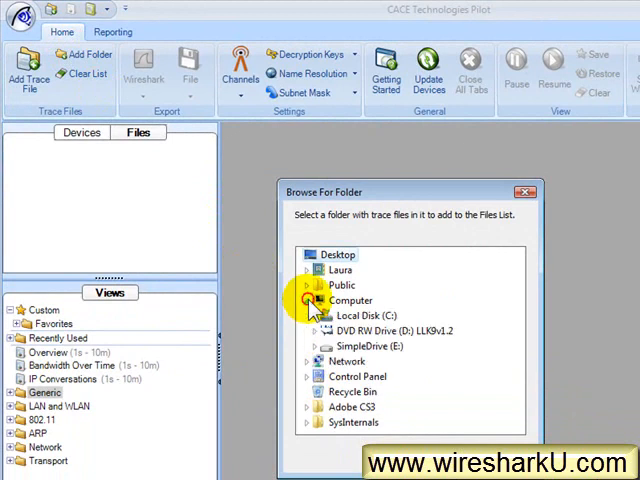
pyautogui.doubleClick(344, 346)
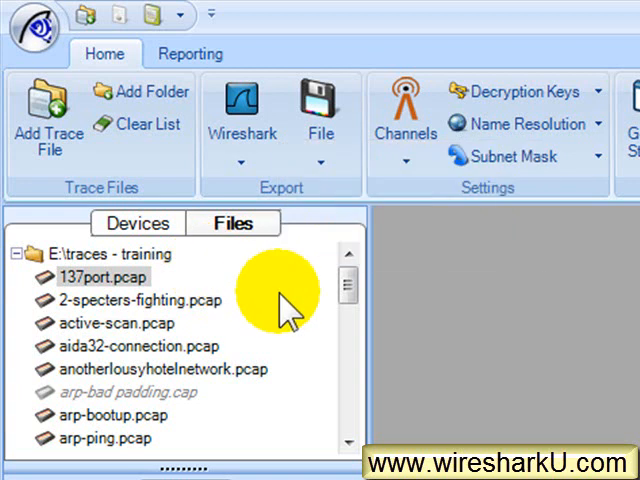
pyautogui.moveTo(120, 392)
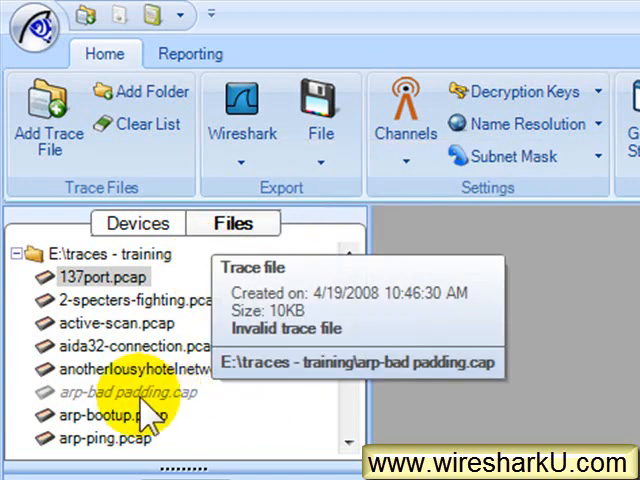
pyautogui.moveTo(220, 424)
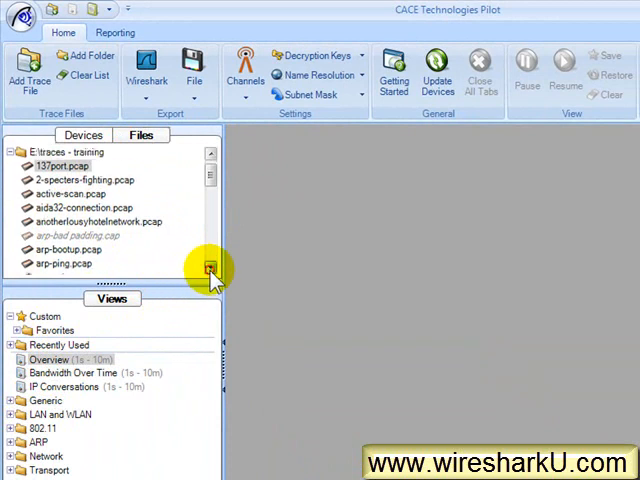
# Run an Overview of active-scan.pcap and mark the time slice around the bits-per-second peak.
pyautogui.scroll(-3)
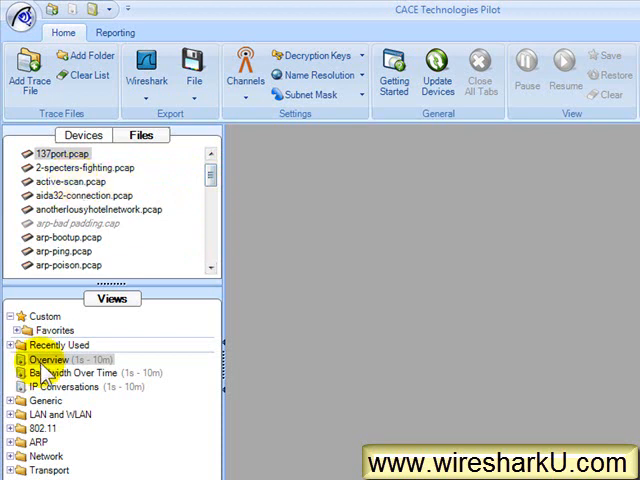
pyautogui.click(92, 208)
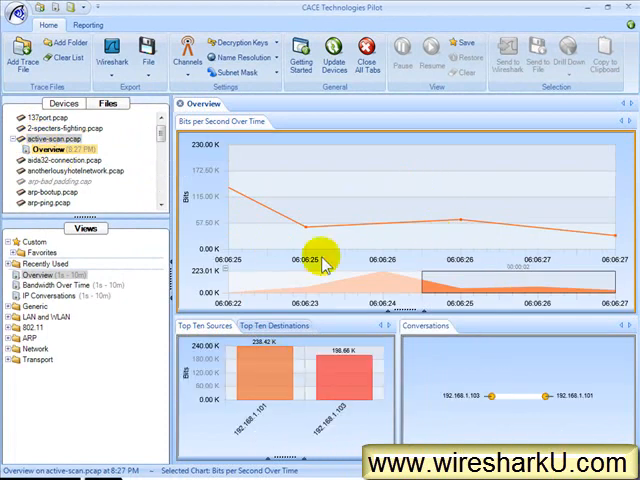
pyautogui.moveTo(436, 166)
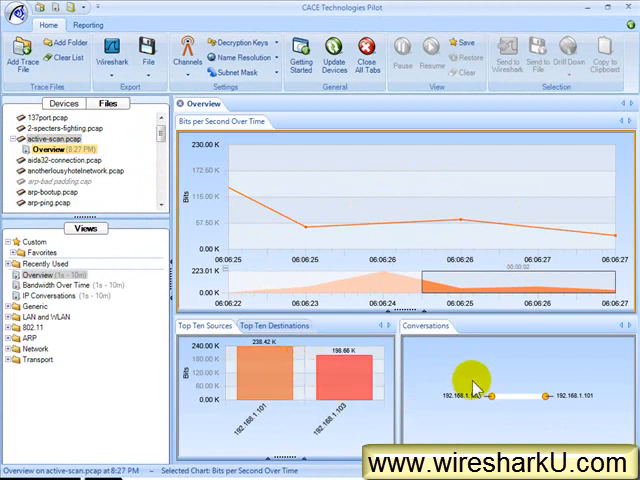
pyautogui.moveTo(518, 388)
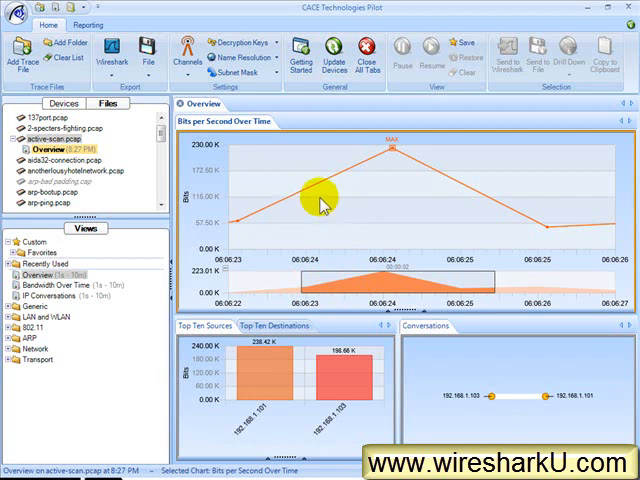
pyautogui.moveTo(322, 200); pyautogui.dragTo(424, 184)
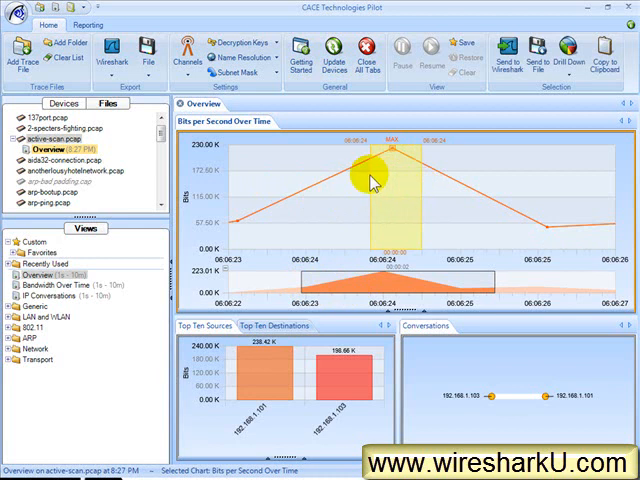
# Send the marked time slice's packets to Wireshark for inspection.
pyautogui.rightClick(376, 180)
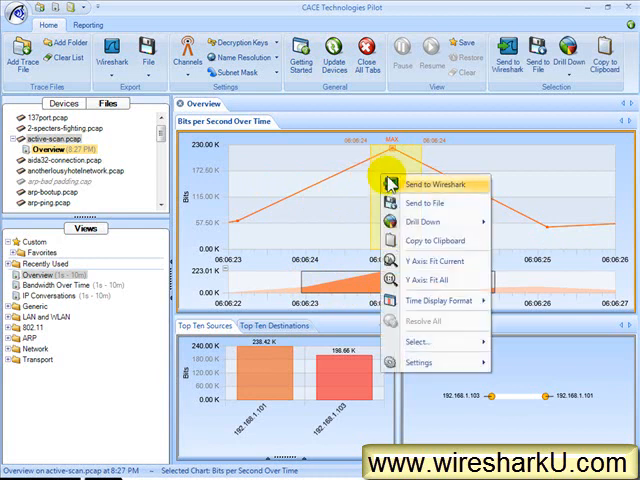
pyautogui.click(428, 184)
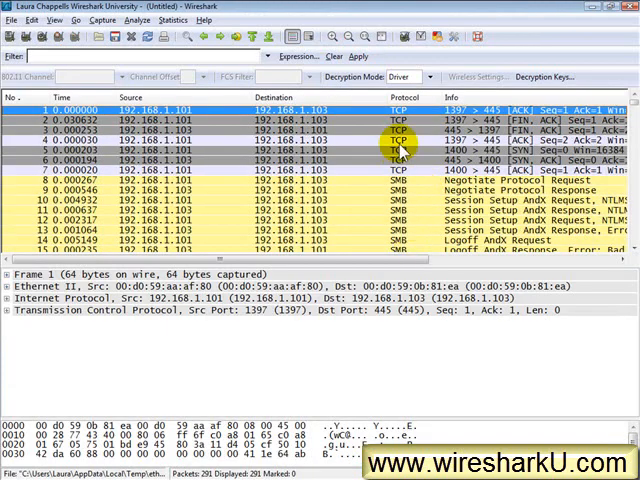
pyautogui.moveTo(420, 224)
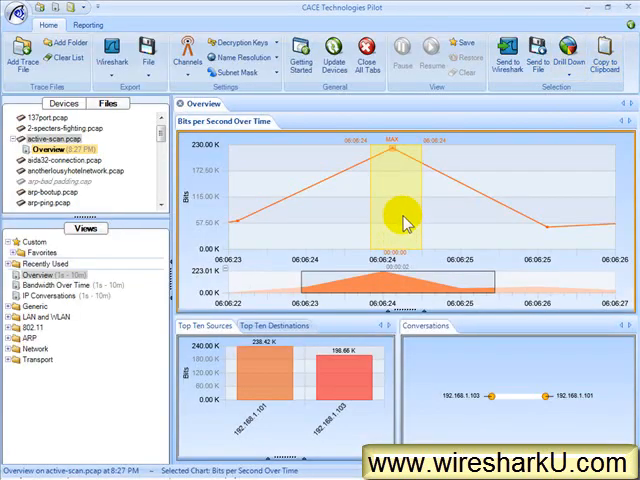
pyautogui.moveTo(390, 204)
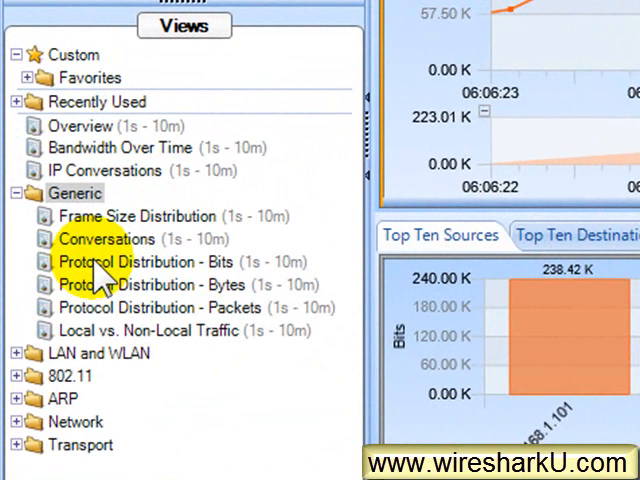
pyautogui.moveTo(250, 304)
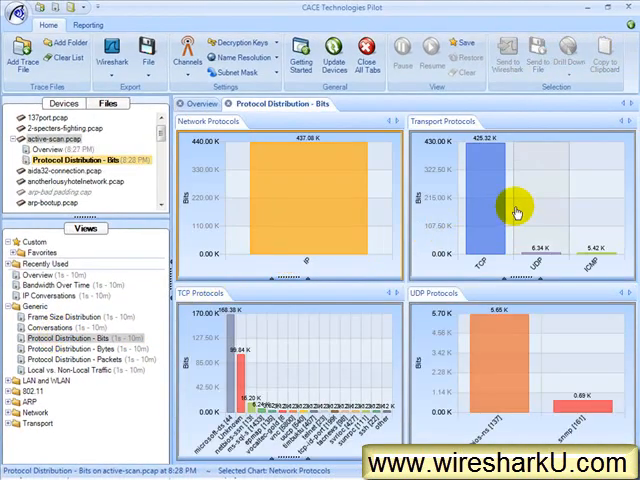
pyautogui.moveTo(440, 330)
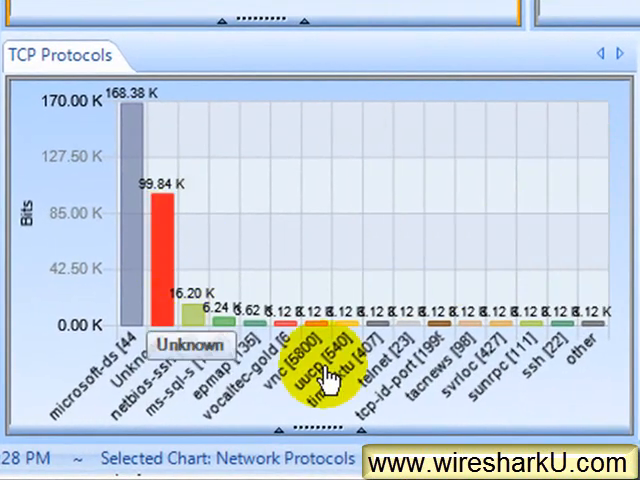
pyautogui.moveTo(504, 300)
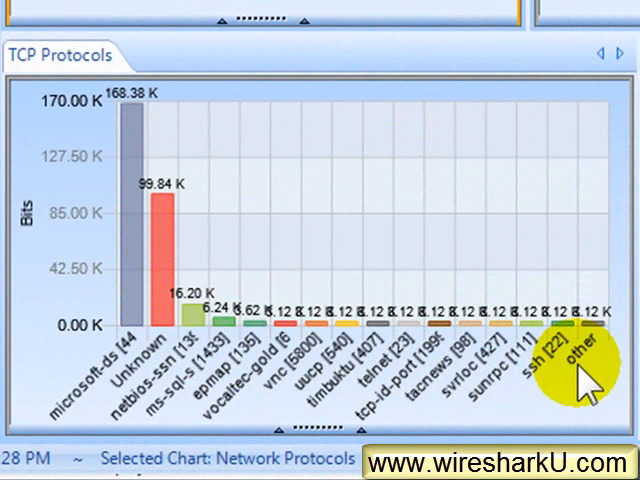
pyautogui.moveTo(380, 364)
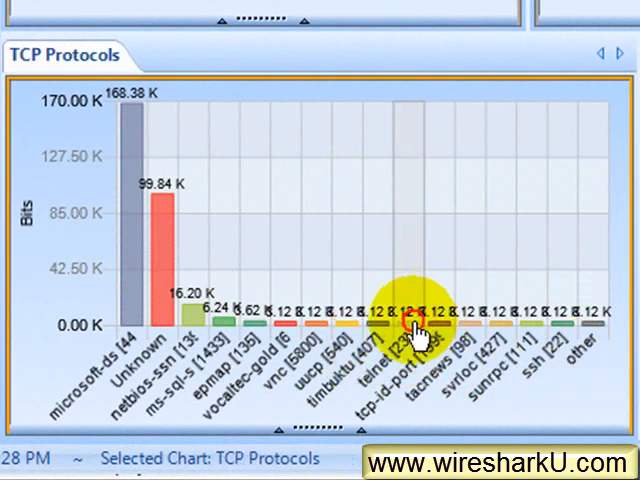
pyautogui.moveTo(416, 330)
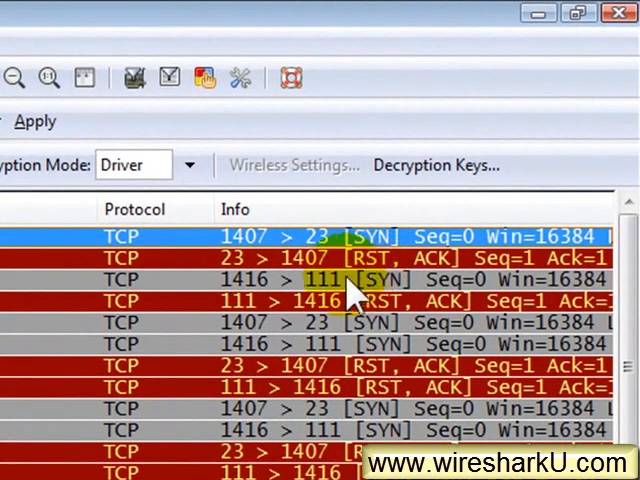
pyautogui.moveTo(356, 310)
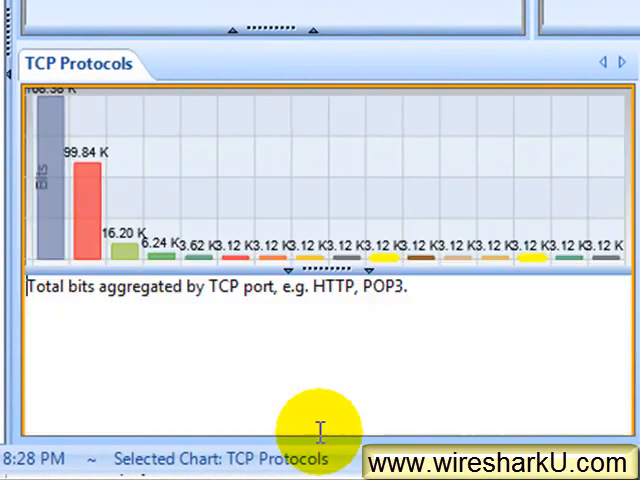
pyautogui.moveTo(536, 264)
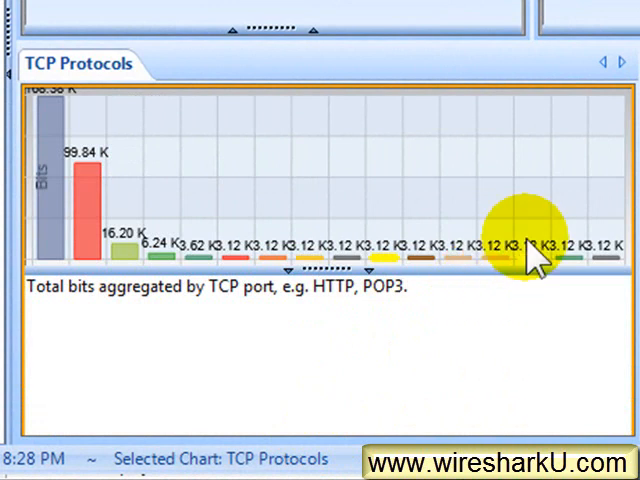
# Annotate the TCP Protocols chart with a note about strange traffic, telnet and sunrpc scans.
pyautogui.write('We have some stra')
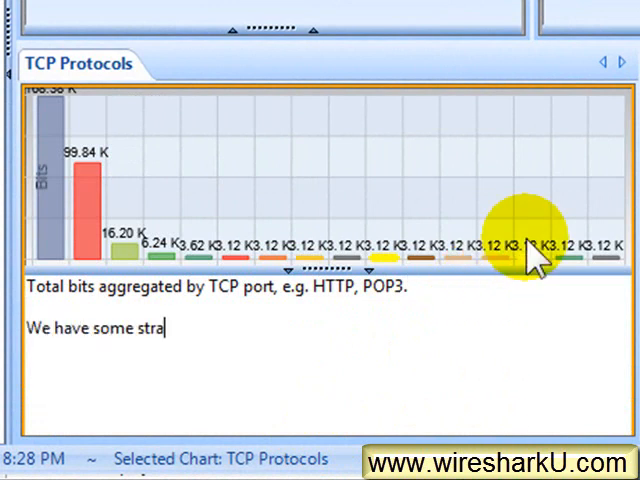
pyautogui.write('nge traffic on this network. It a')
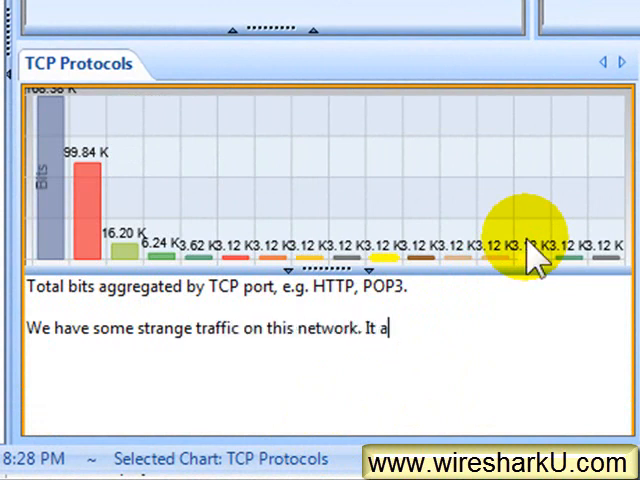
pyautogui.write('ppears we hae')
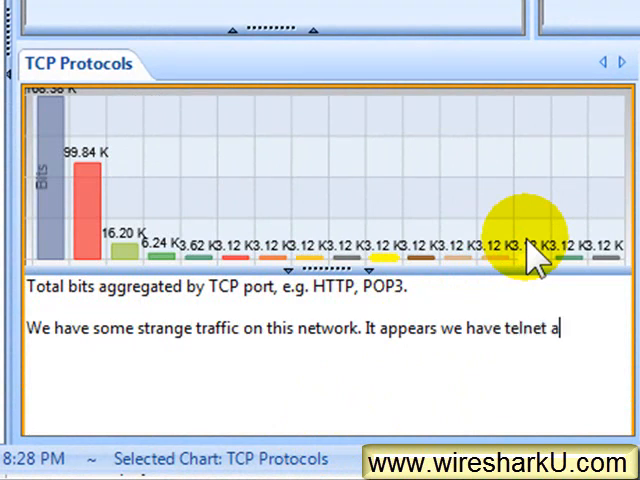
pyautogui.write('nd sunrp')
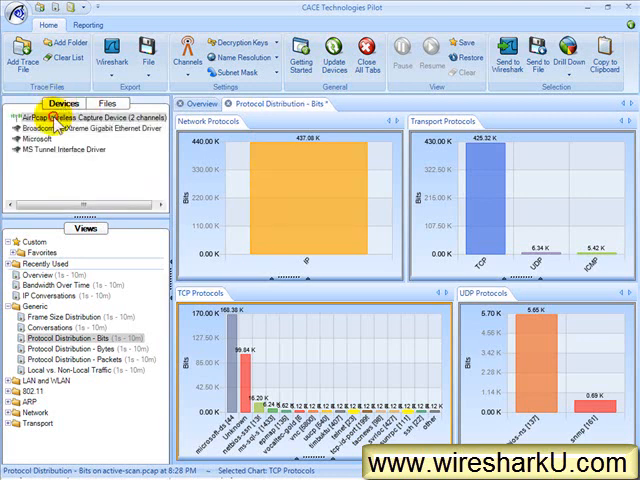
pyautogui.moveTo(136, 180)
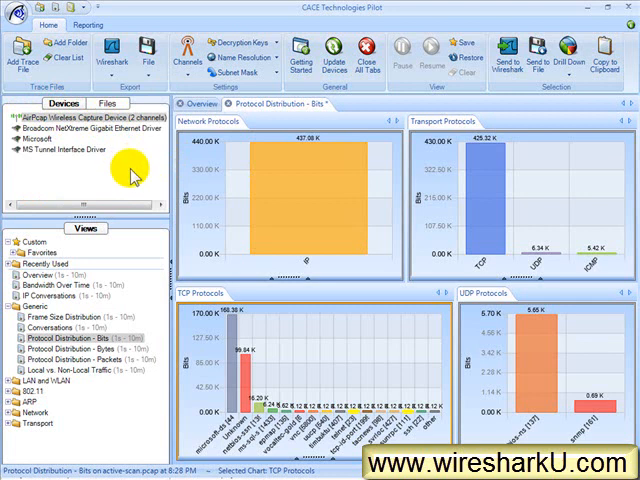
# Lock the AirPcap device's capture to channel 6 (2437).
pyautogui.click(208, 56)
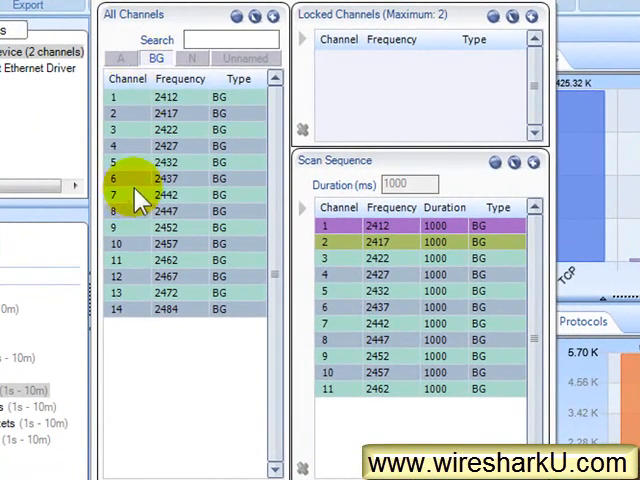
pyautogui.click(150, 178)
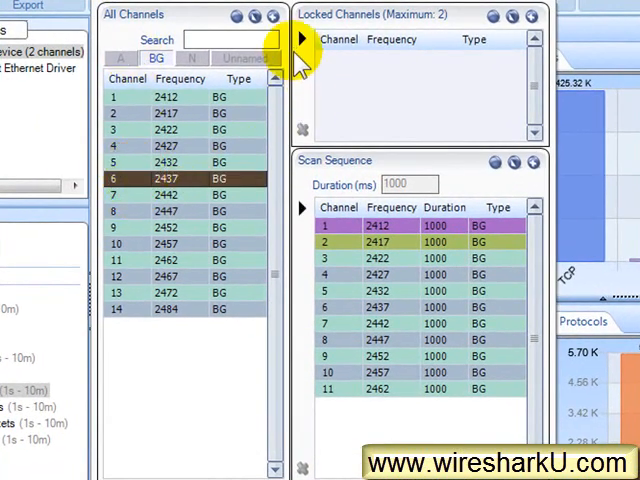
pyautogui.click(304, 40)
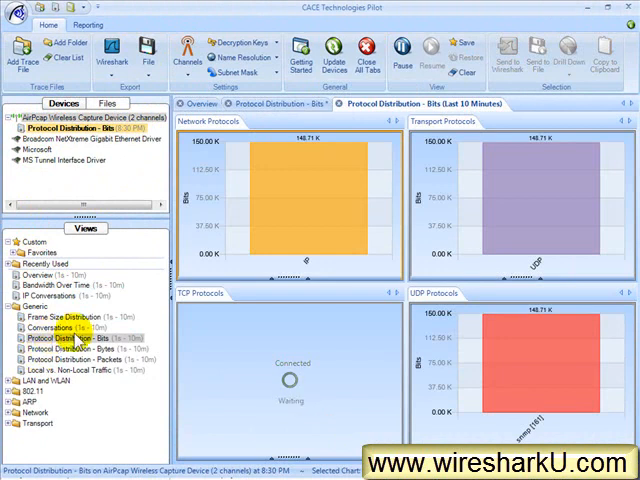
# Start a live Protocol Distribution - Bits view for the last 10 minutes on the AirPcap device.
pyautogui.click(56, 328)
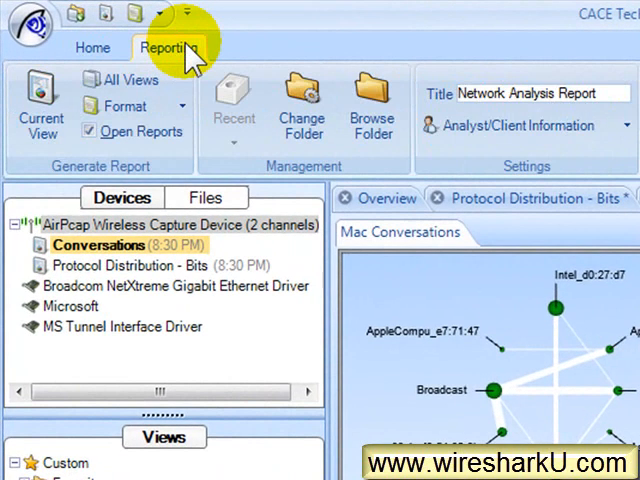
# Generate the Network Analysis Report PDF from all views via the Reporting tab.
pyautogui.click(124, 106)
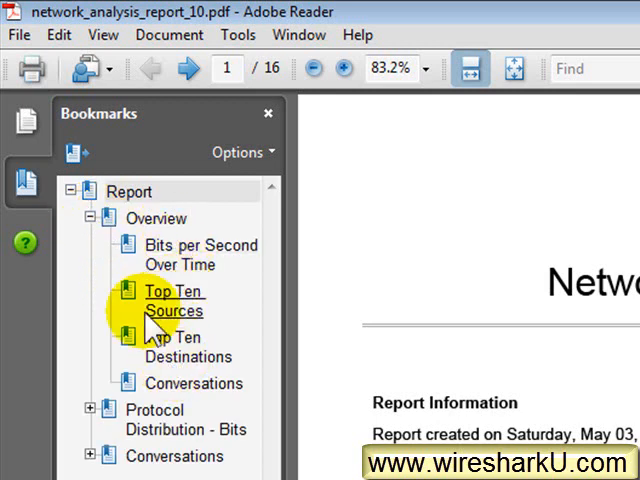
# Review the report's Protocol Distribution - Bits section: Network Protocols and Transport Protocols pages.
pyautogui.click(96, 218)
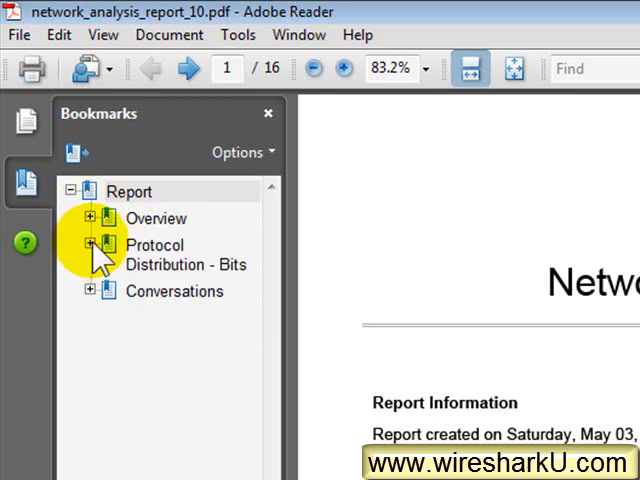
pyautogui.click(92, 246)
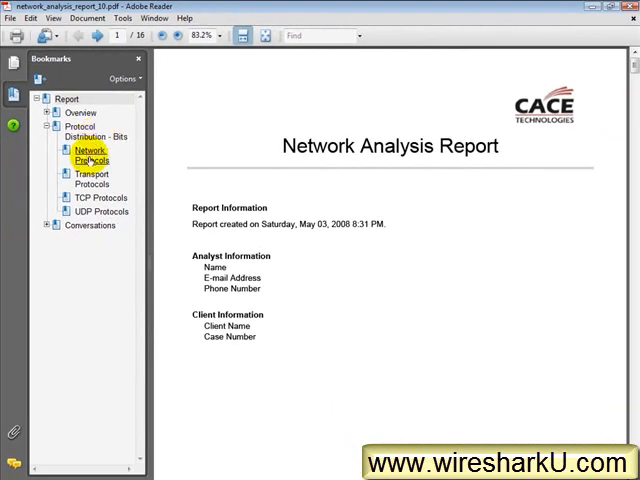
pyautogui.click(92, 180)
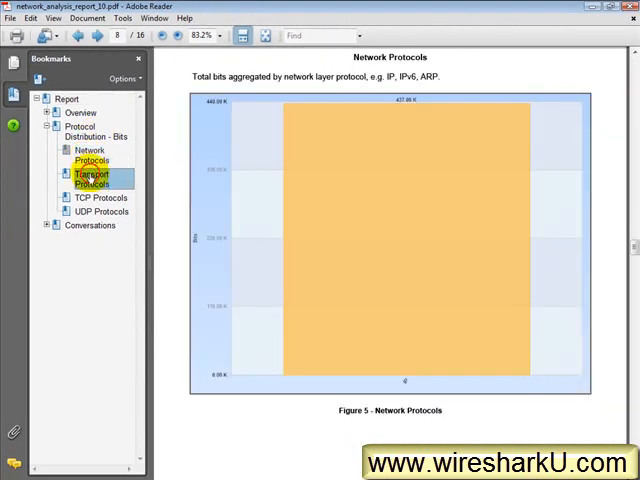
pyautogui.click(96, 196)
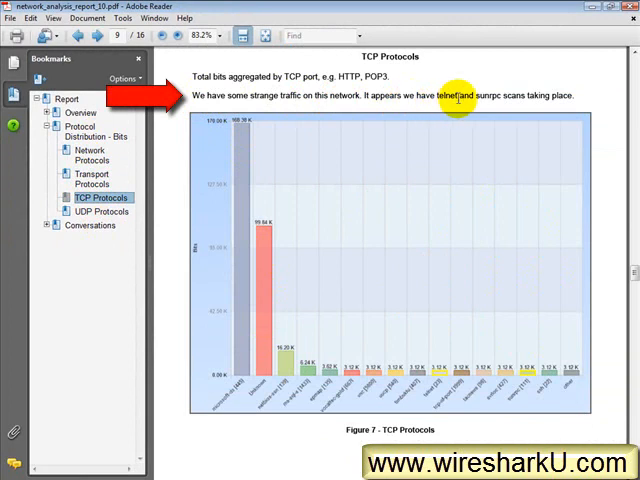
pyautogui.moveTo(590, 100)
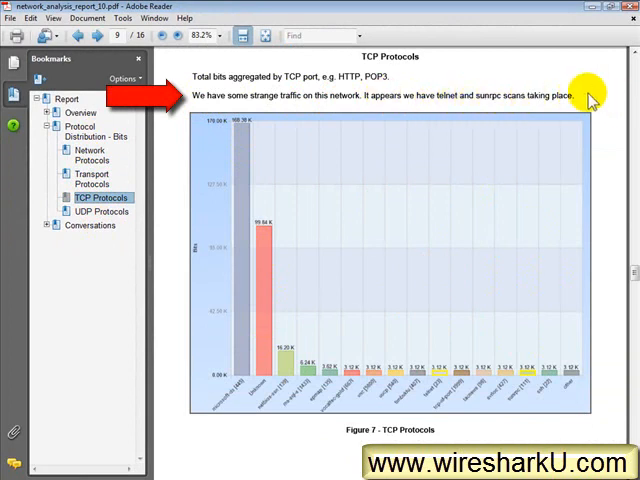
# Review the Conversations section: IP, TCP and UDP Conversations pages.
pyautogui.click(48, 224)
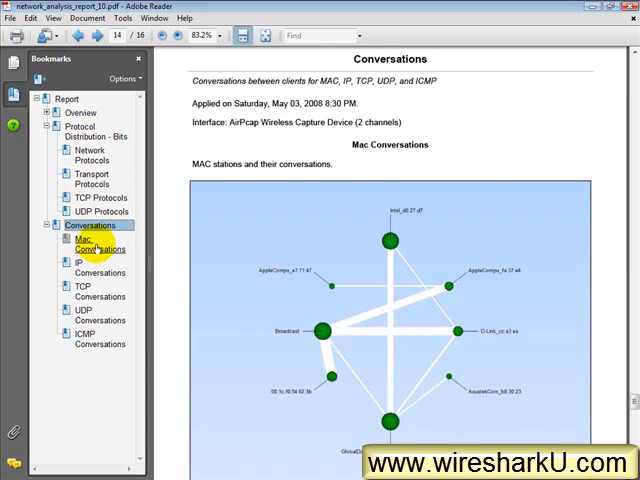
pyautogui.click(92, 266)
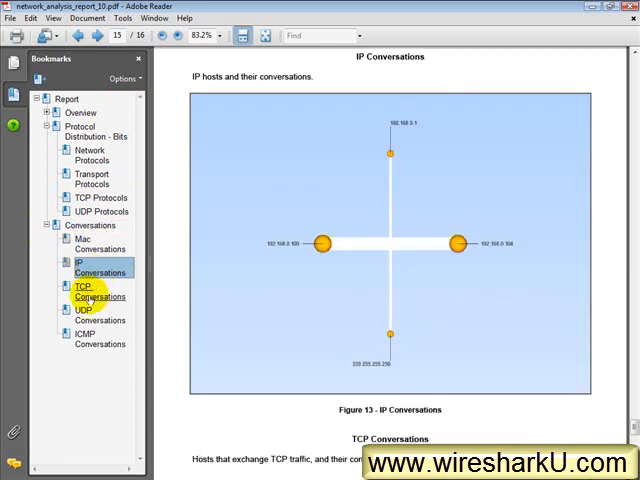
pyautogui.click(92, 292)
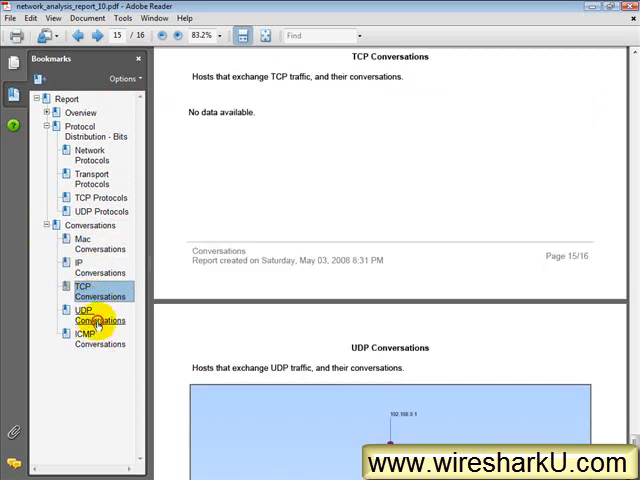
pyautogui.click(92, 340)
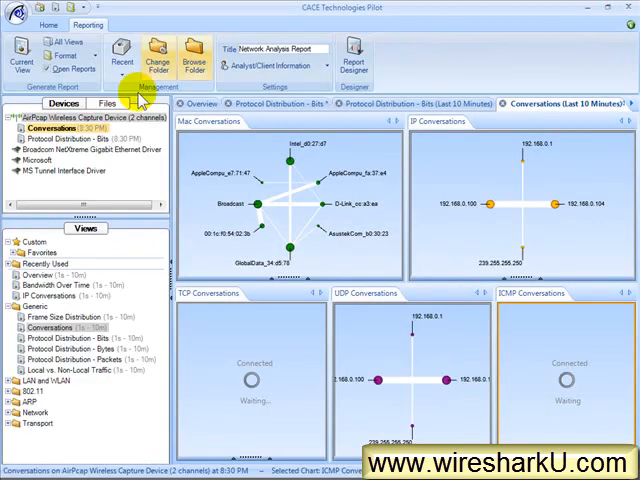
pyautogui.moveTo(116, 308)
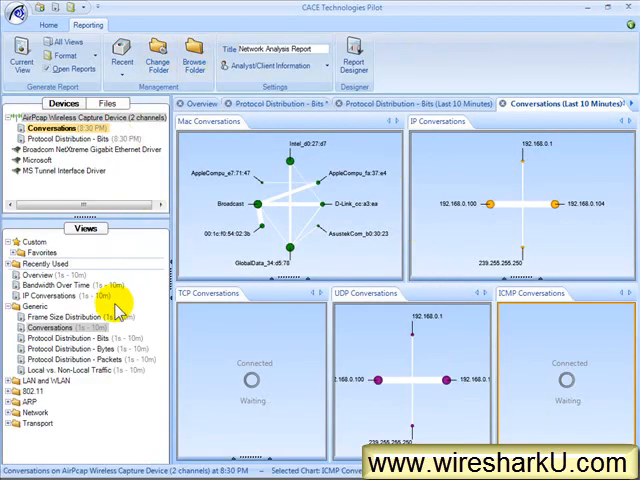